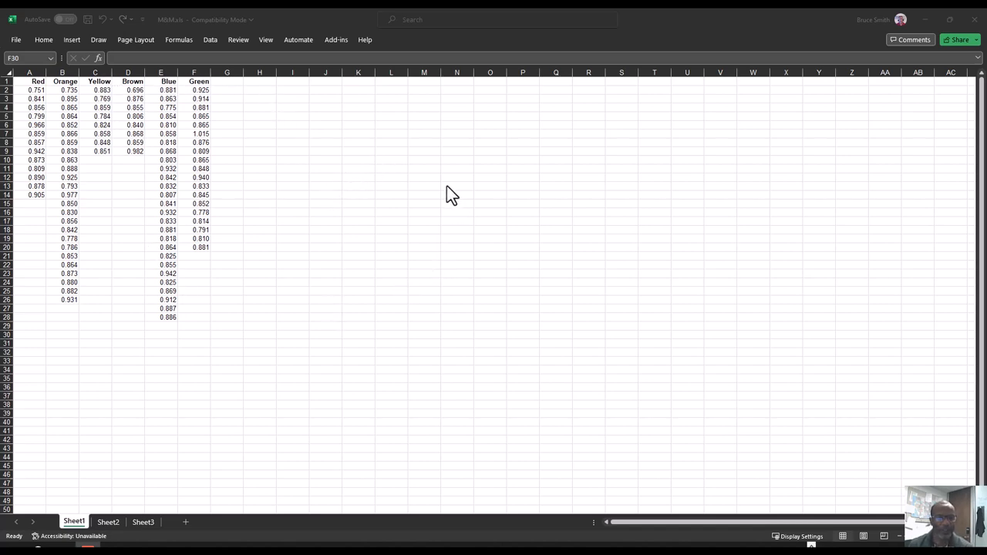
pyautogui.moveTo(377, 247)
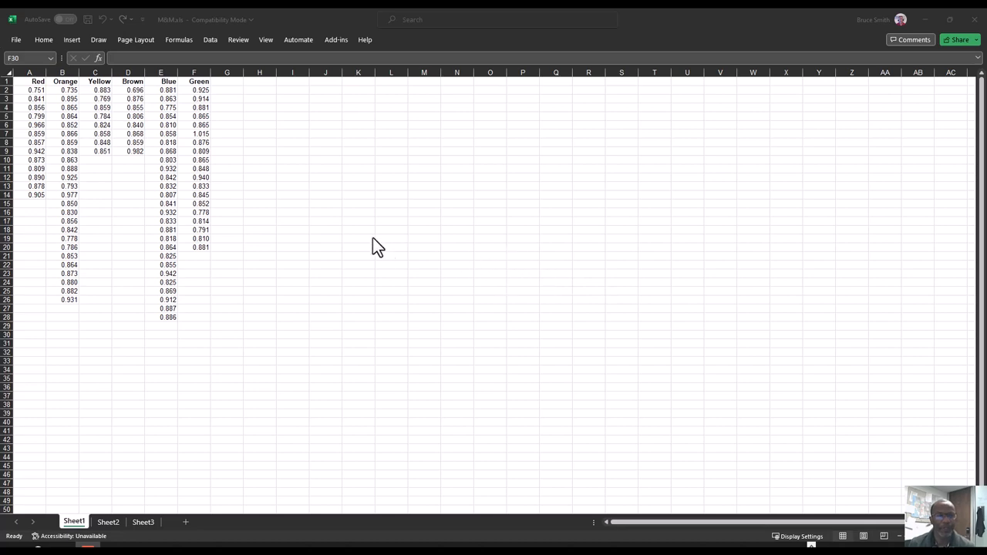
pyautogui.moveTo(90, 136)
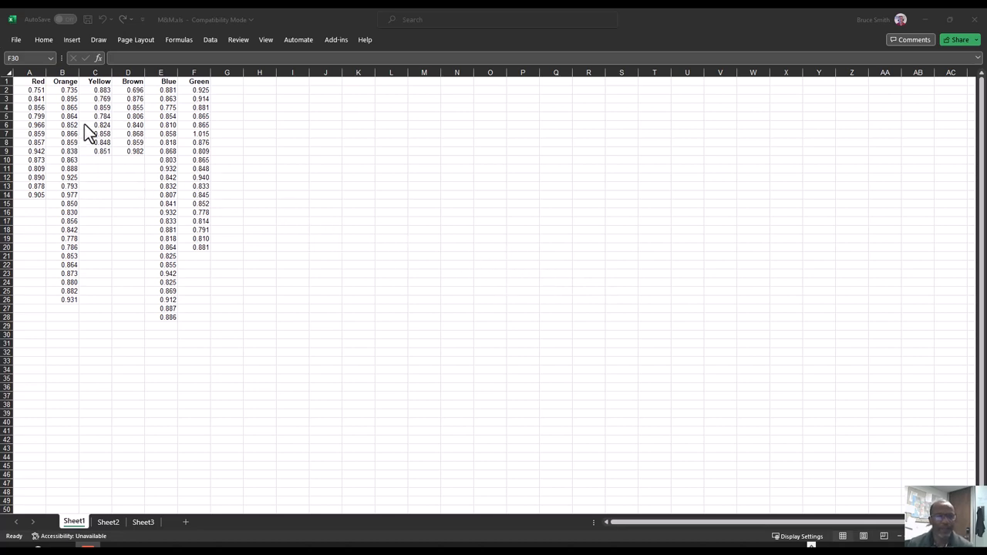
pyautogui.moveTo(59, 105)
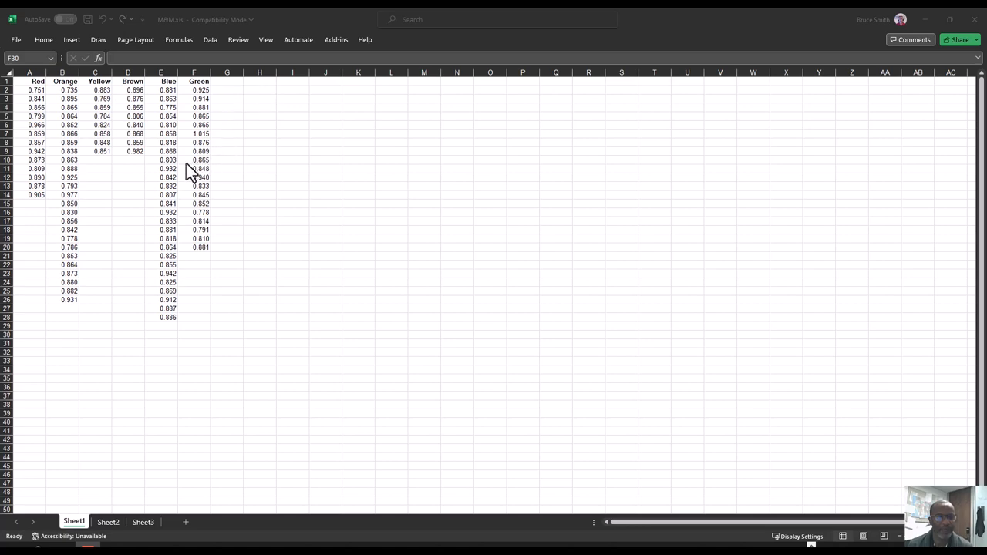
pyautogui.moveTo(114, 123)
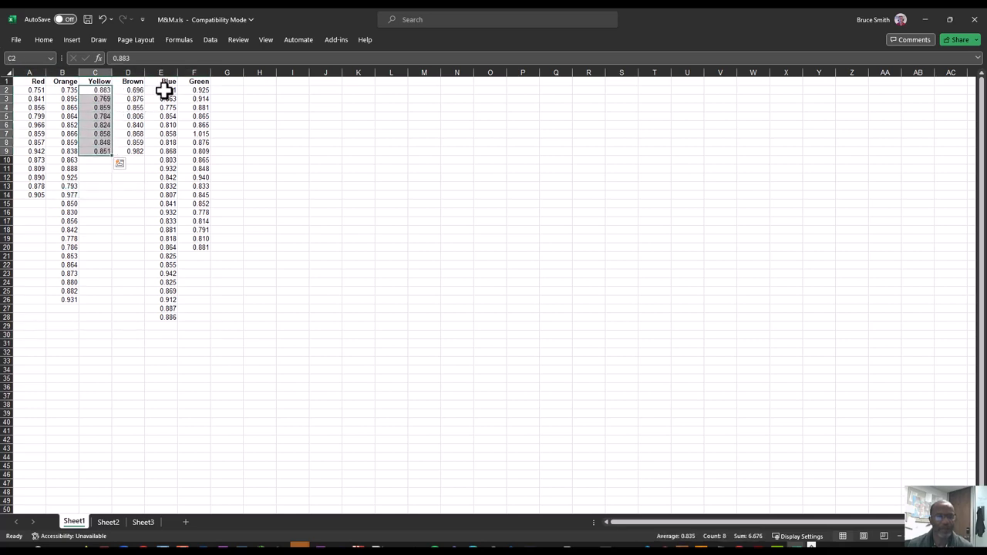
# Launch MyLab & Mastering from the Canvas course page.
pyautogui.moveTo(161, 89); pyautogui.dragTo(161, 318)
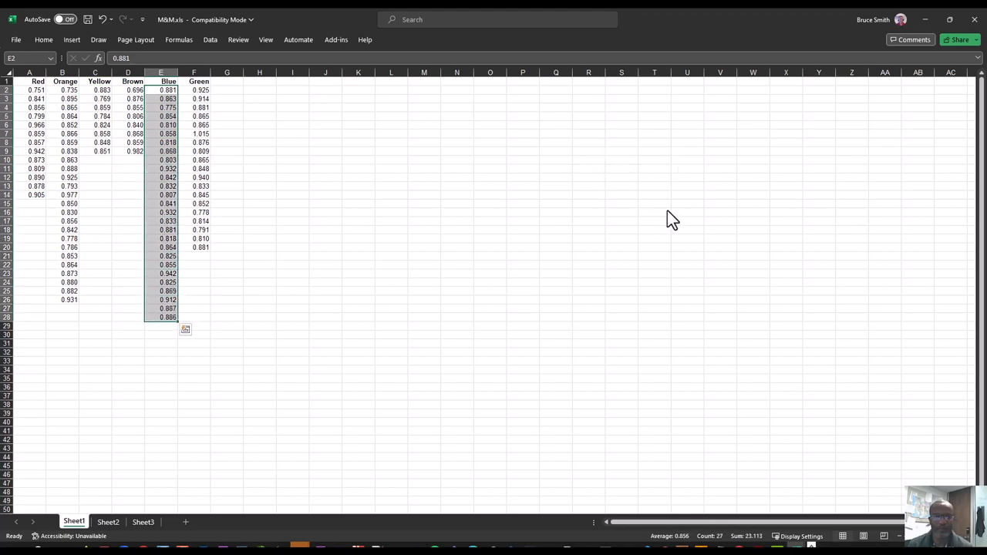
pyautogui.moveTo(673, 213)
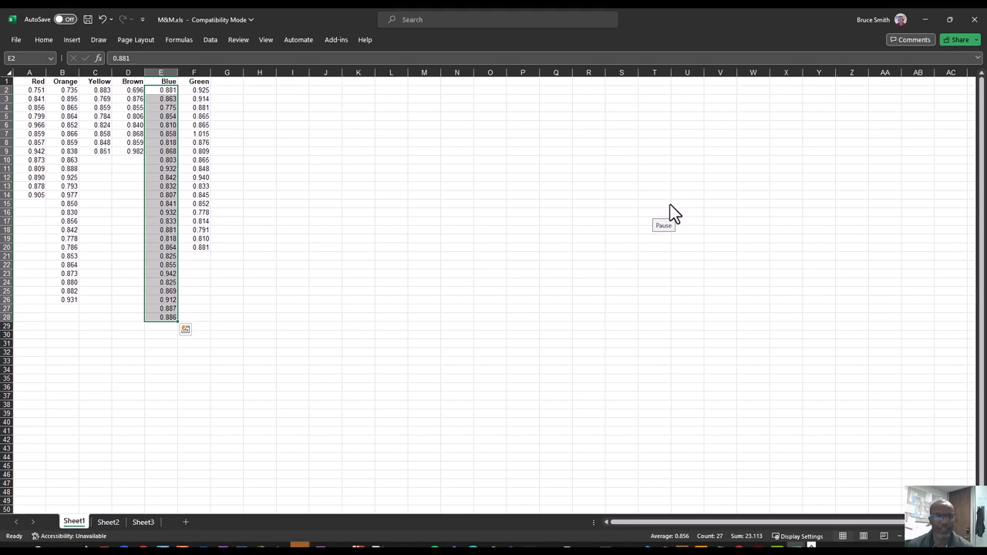
pyautogui.moveTo(676, 208)
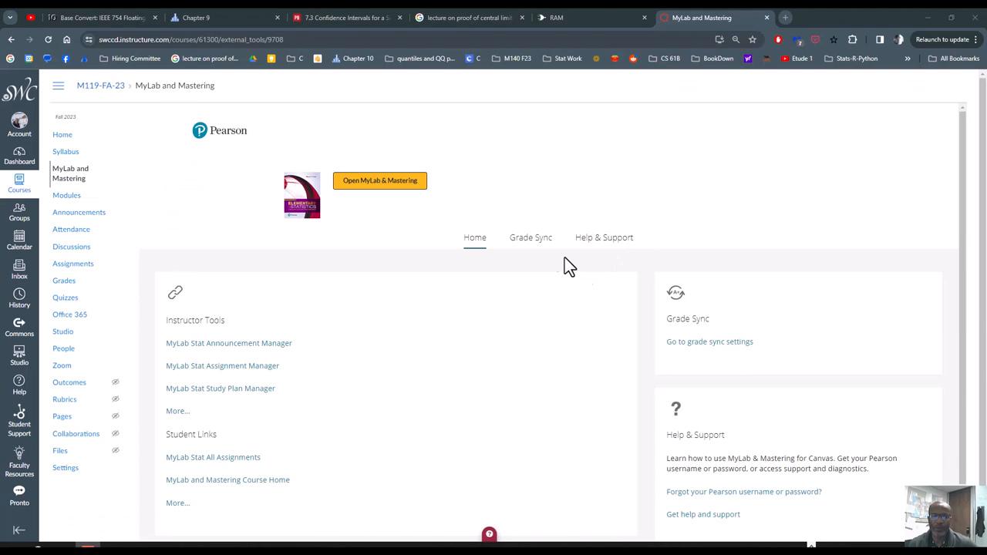
pyautogui.moveTo(272, 269)
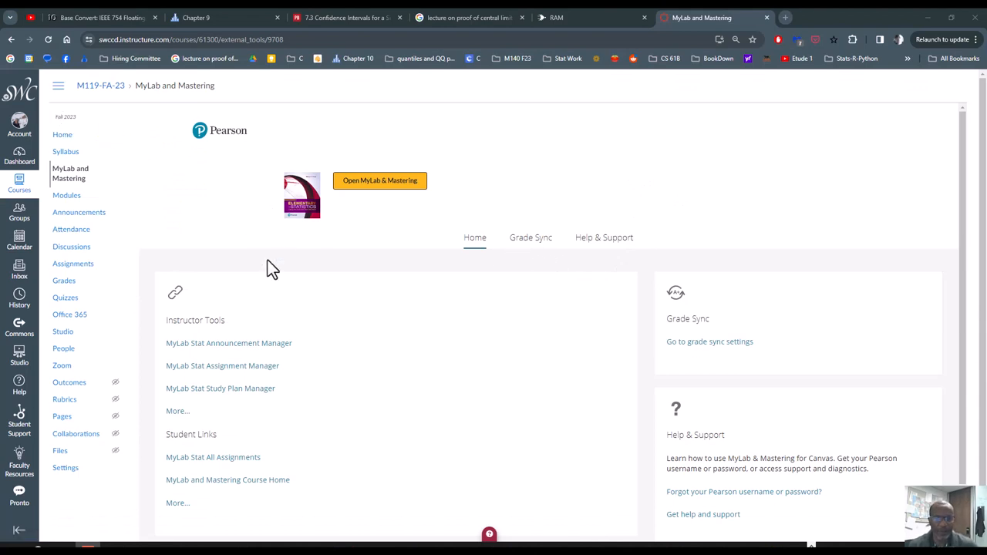
pyautogui.moveTo(71, 173)
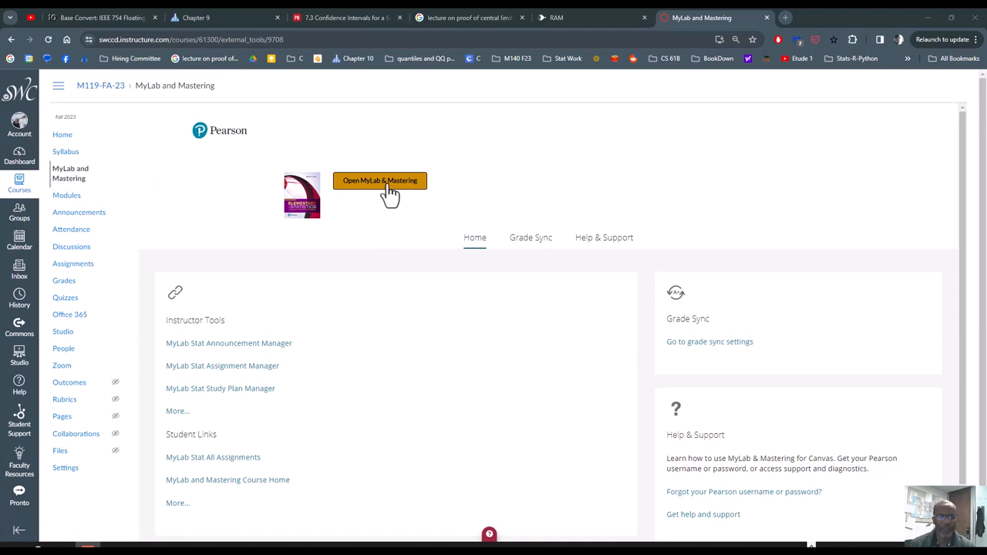
pyautogui.click(380, 180)
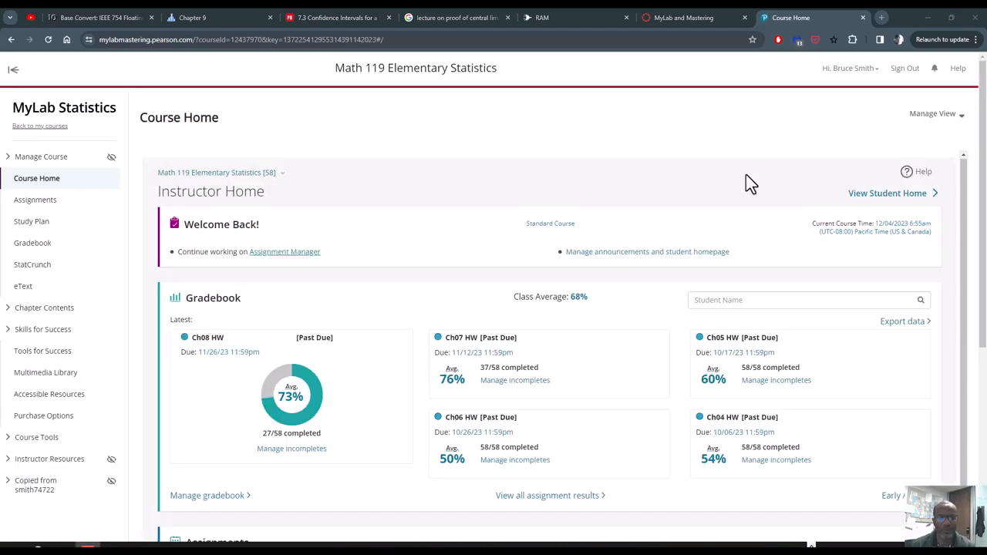
pyautogui.moveTo(121, 389)
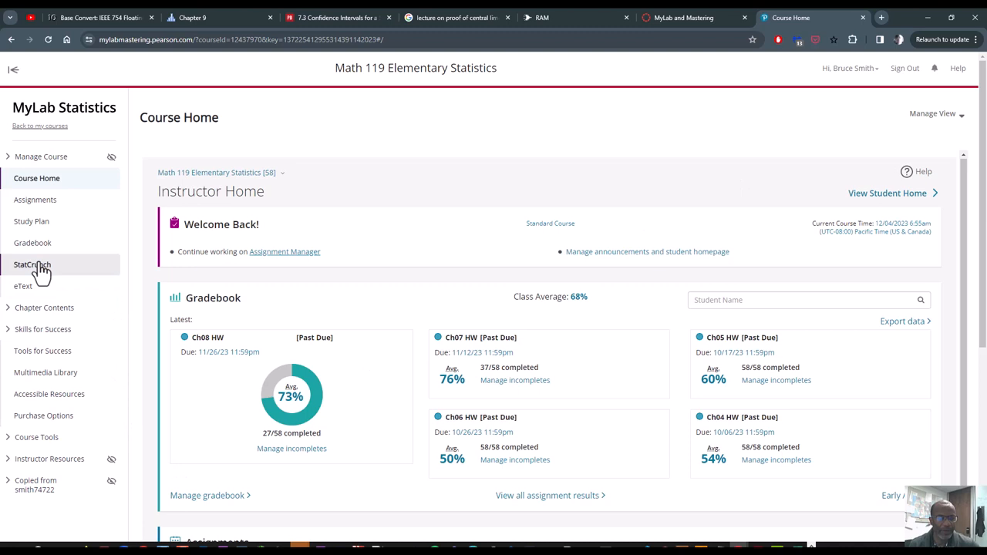
# Reach the StatCrunch website via the course's StatCrunch sidebar page.
pyautogui.click(32, 265)
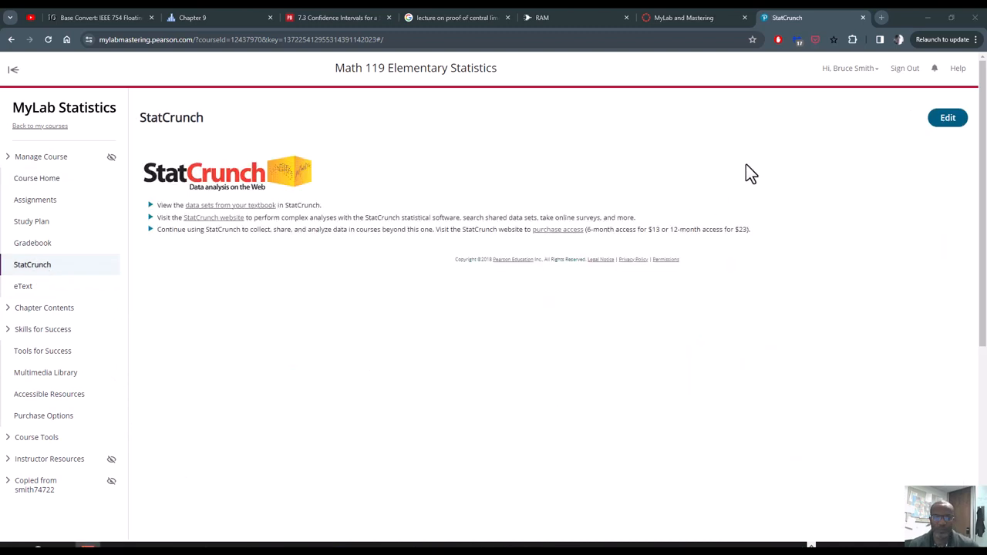
pyautogui.moveTo(718, 188)
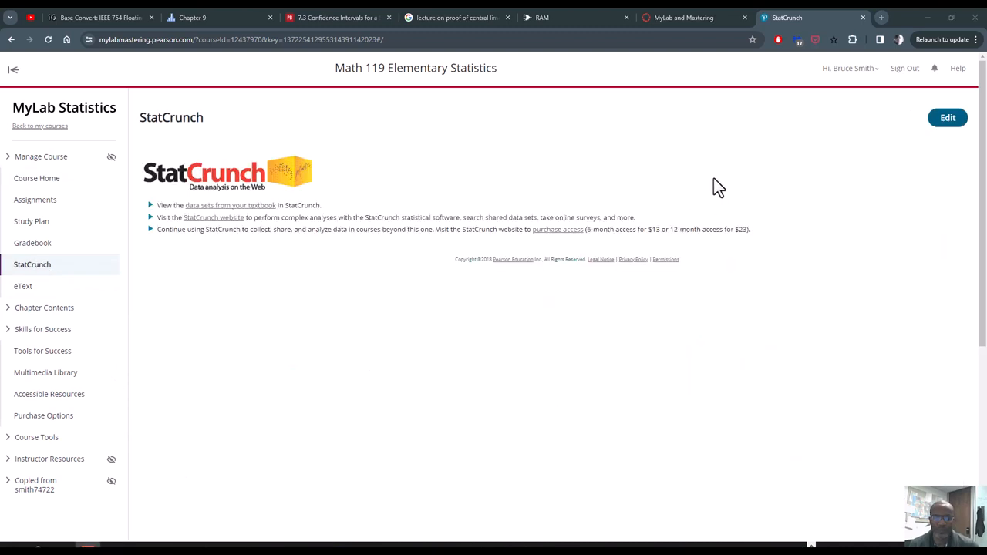
pyautogui.moveTo(237, 231)
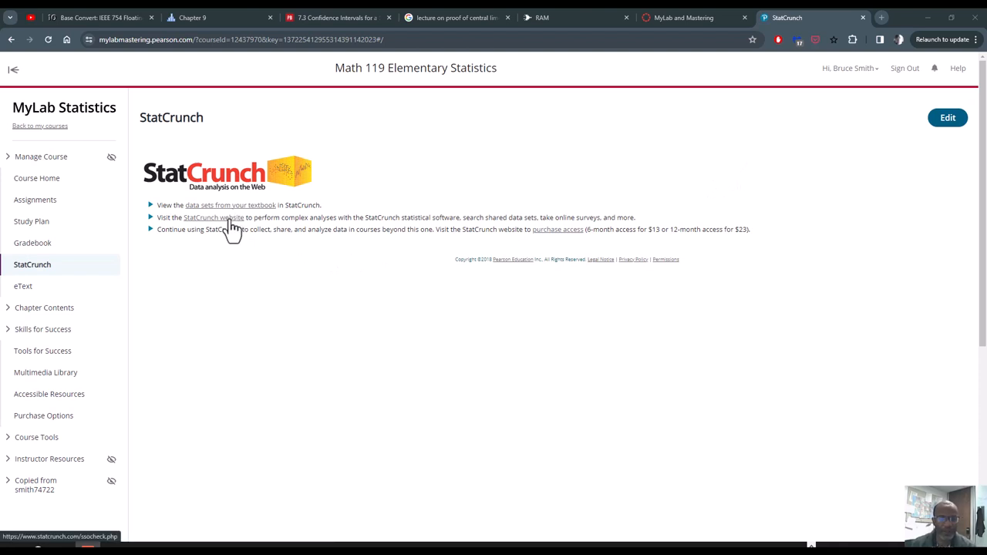
pyautogui.click(216, 217)
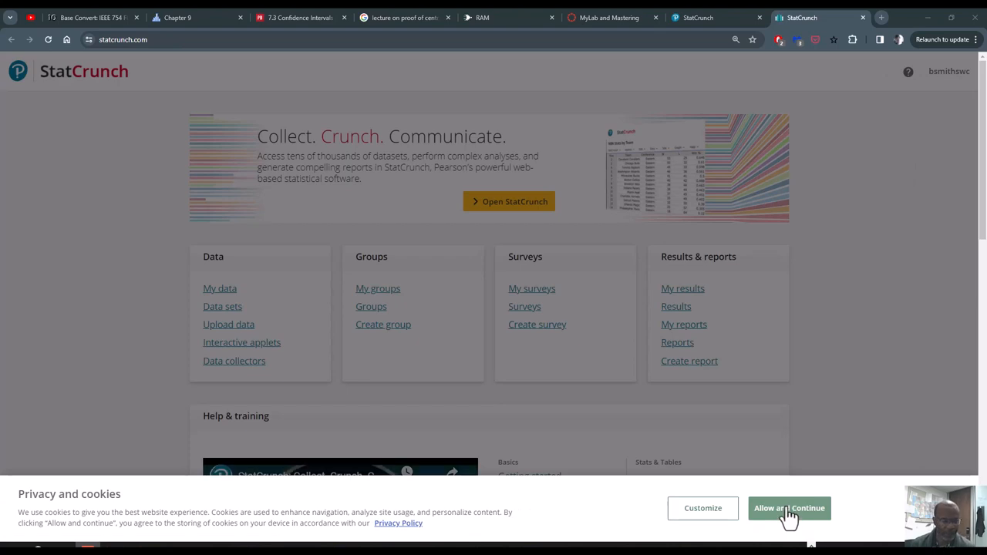
# Accept the cookie notice and start a new blank Untitled worksheet.
pyautogui.click(790, 508)
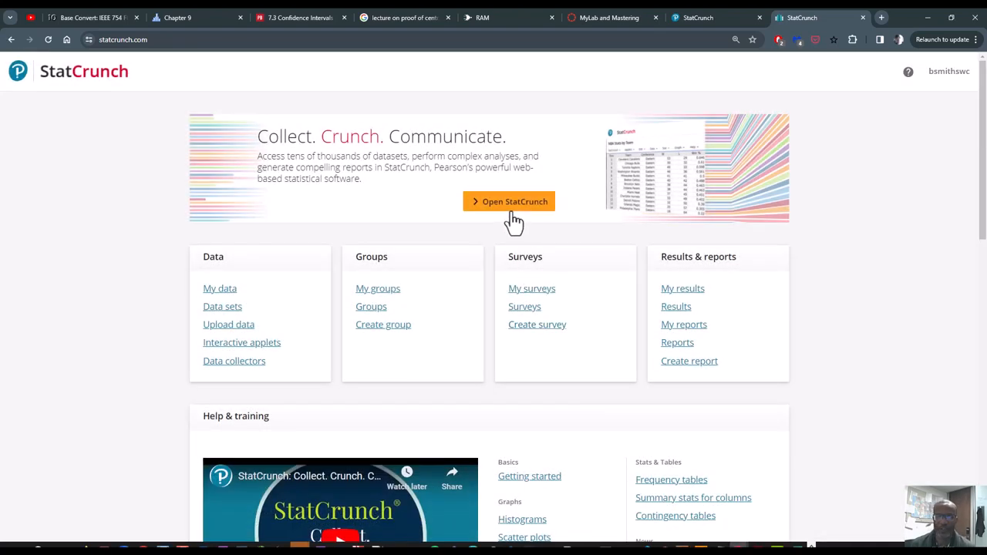
pyautogui.click(509, 200)
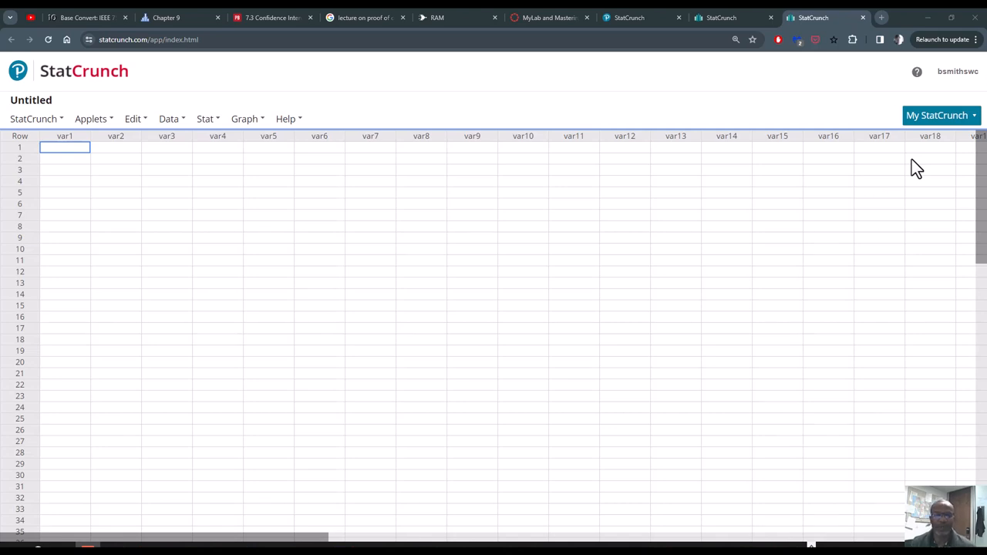
pyautogui.moveTo(944, 90)
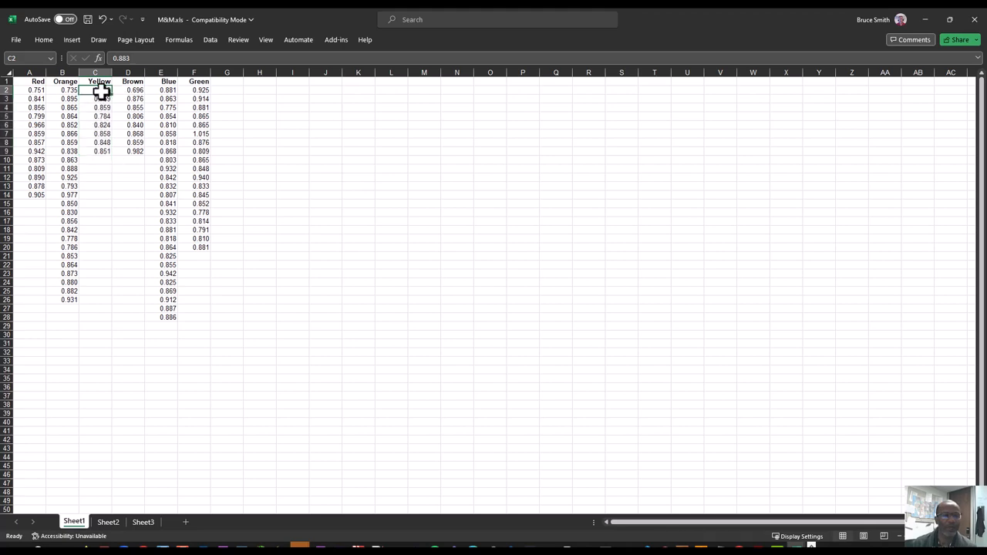
# Copy the eight Yellow mass values from Excel and return to the StatCrunch sheet.
pyautogui.moveTo(95, 90); pyautogui.dragTo(95, 151)
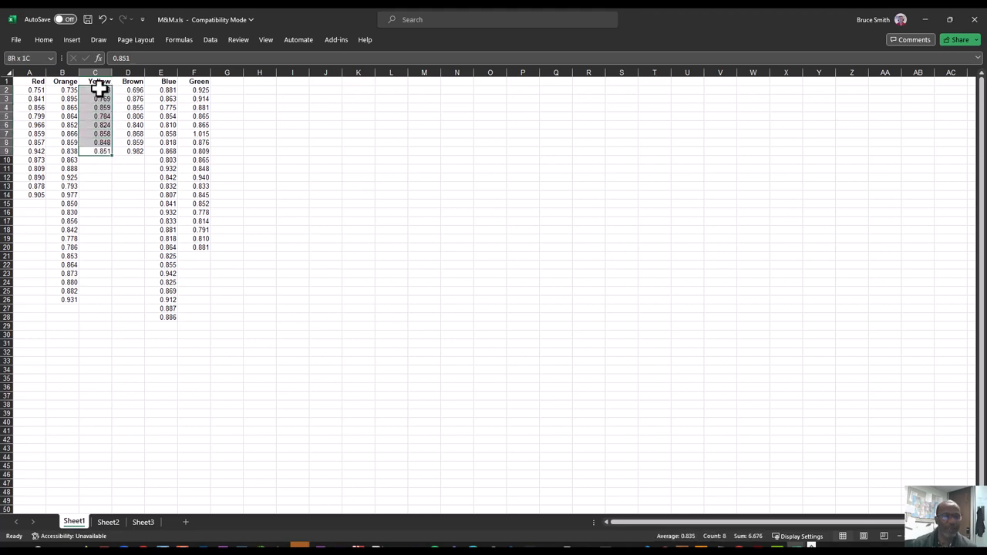
pyautogui.moveTo(418, 228)
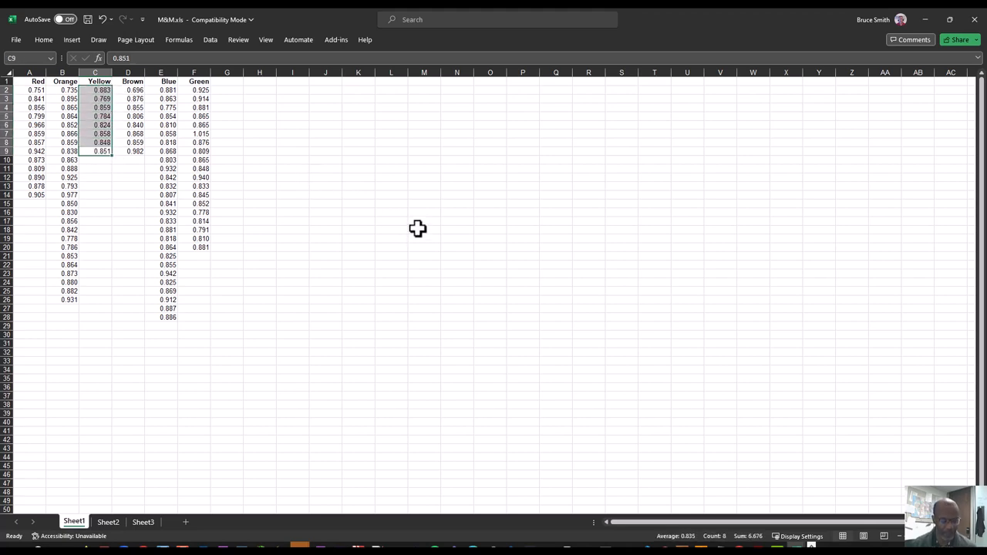
pyautogui.moveTo(647, 179)
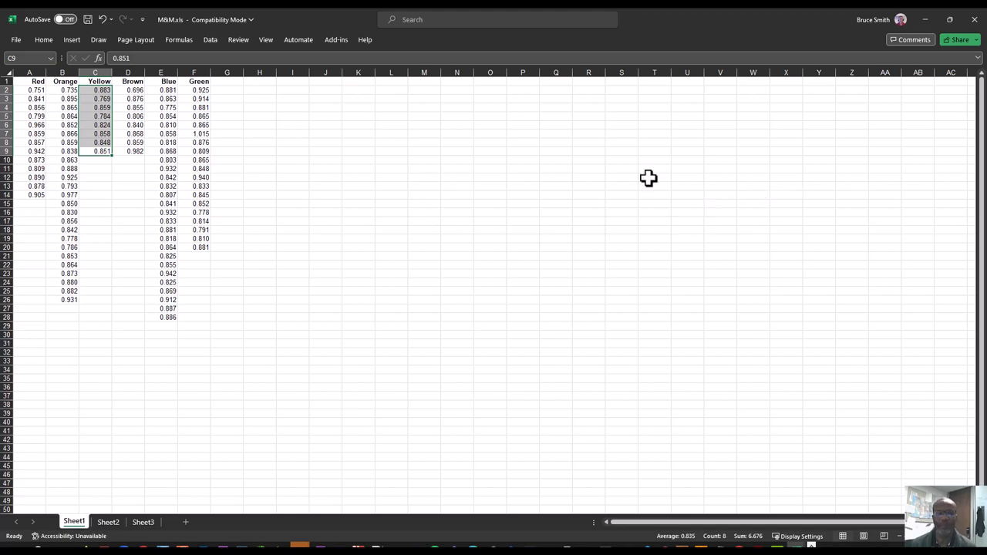
pyautogui.press('ctrl+c')
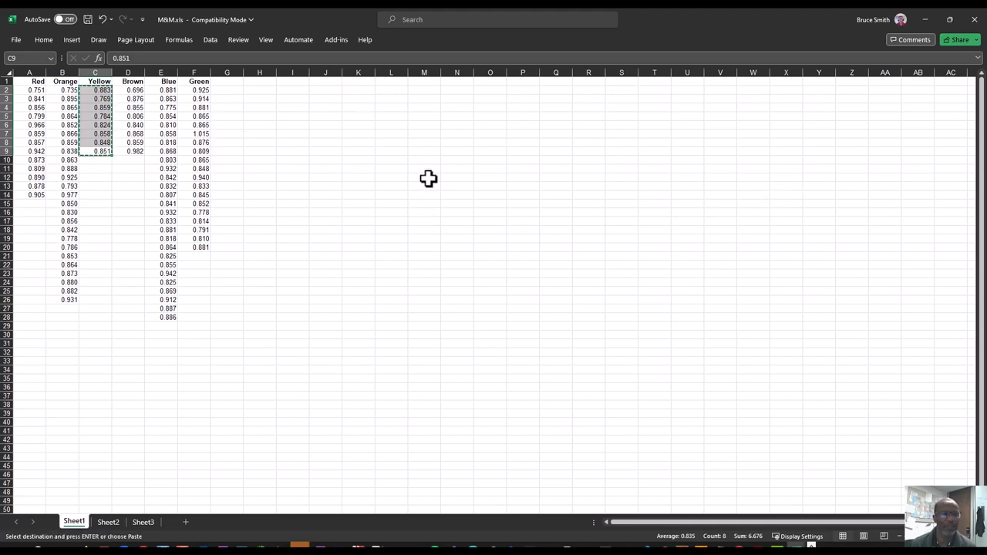
pyautogui.click(120, 164)
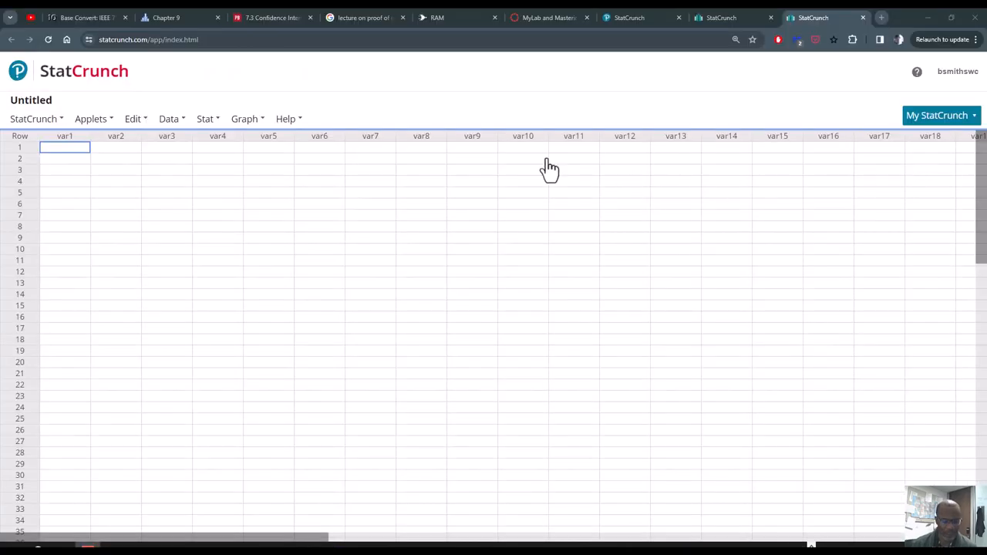
pyautogui.moveTo(132, 119)
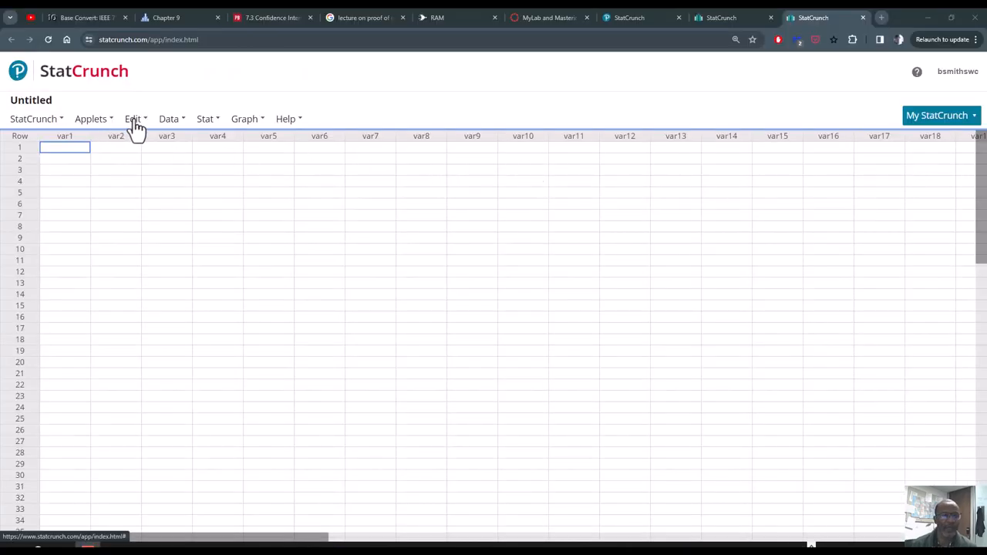
# Paste the Yellow masses into the first column, name the second column green, and select Excel's Blue values.
pyautogui.click(133, 119)
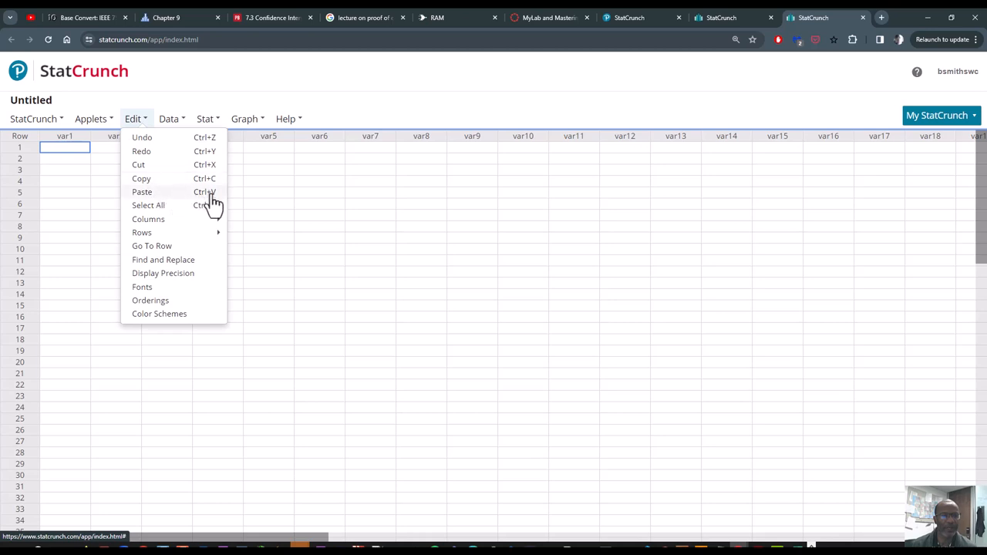
pyautogui.moveTo(239, 81)
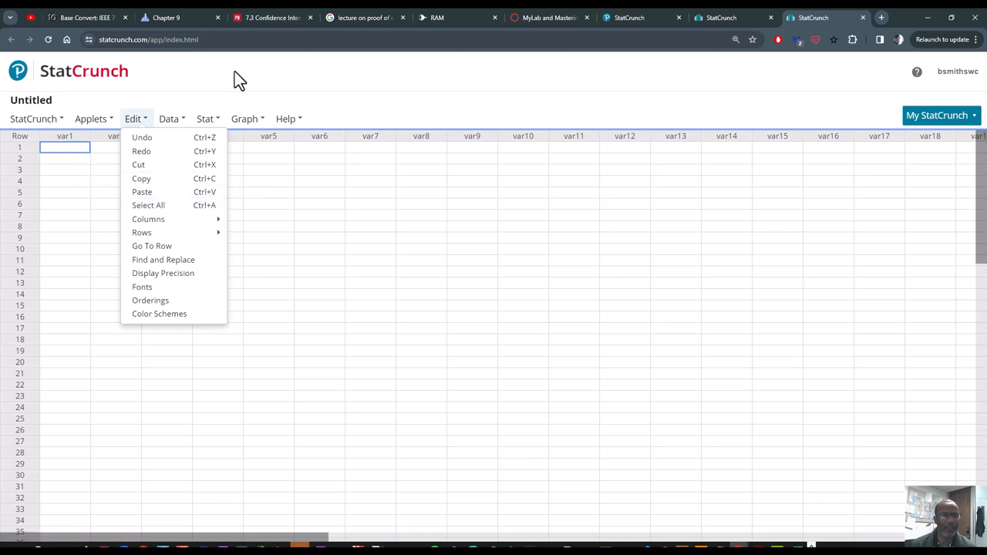
pyautogui.click(142, 191)
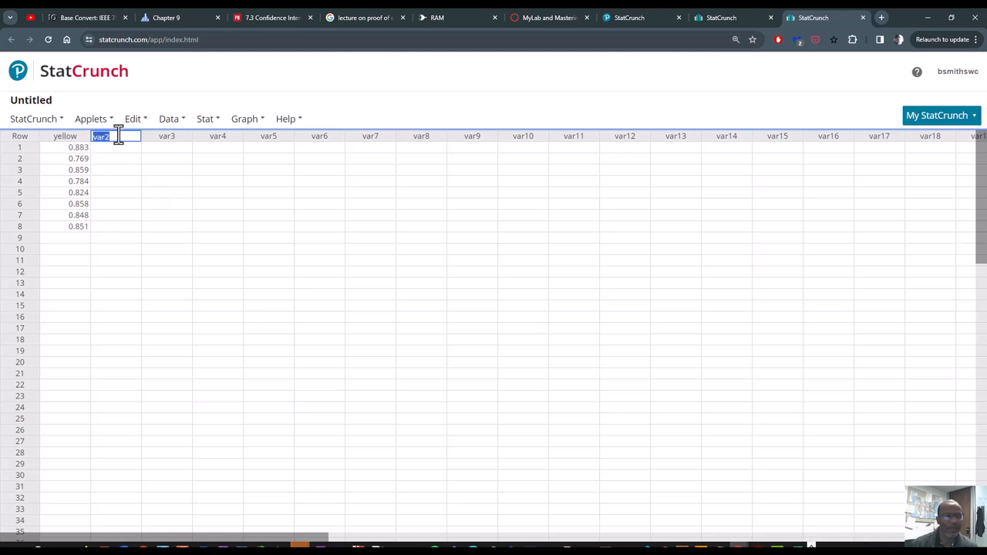
pyautogui.write('green')
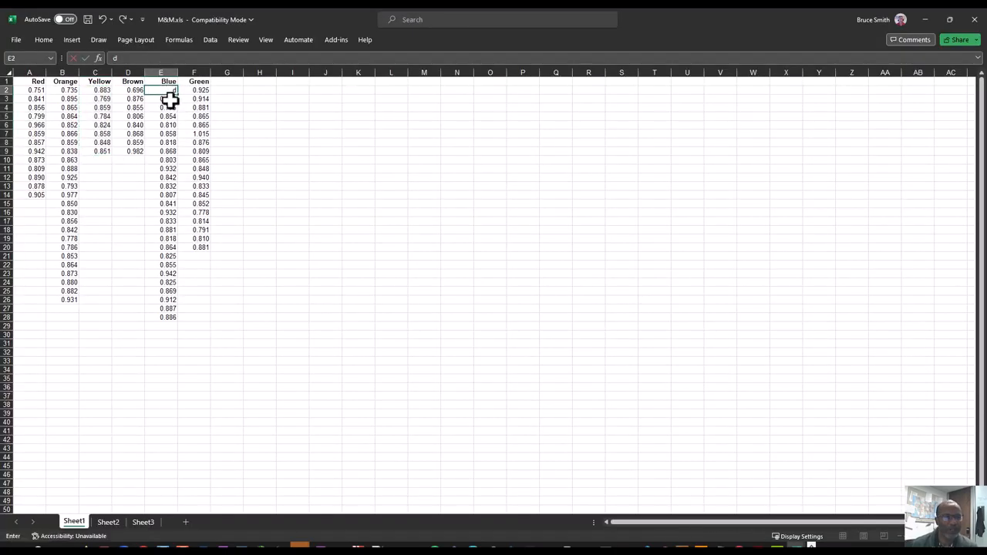
pyautogui.moveTo(167, 213); pyautogui.dragTo(166, 318)
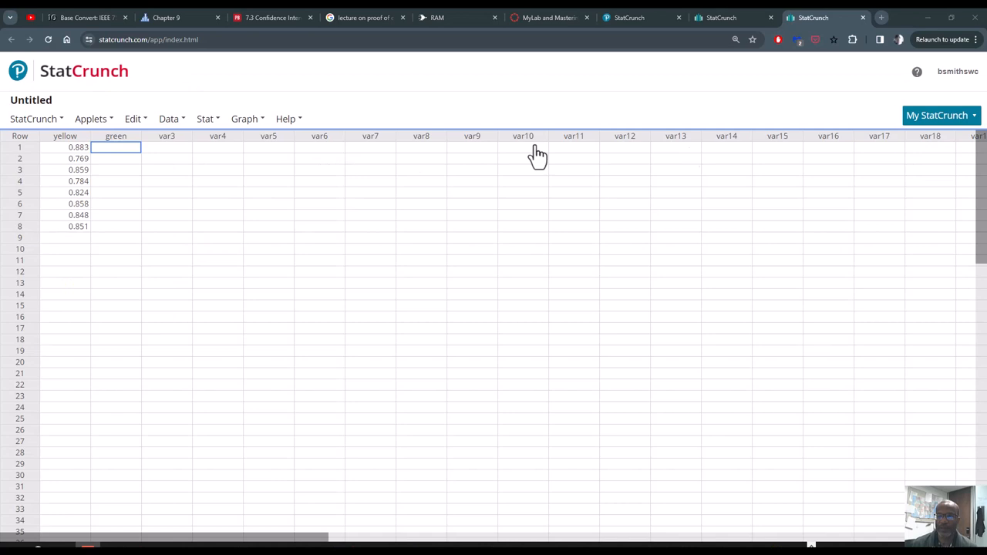
pyautogui.moveTo(153, 162)
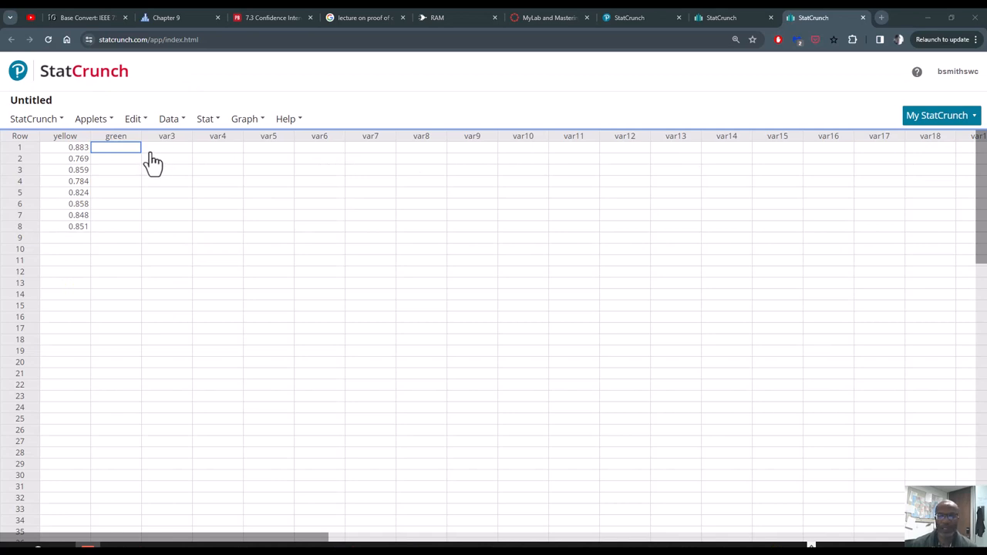
# Paste the 27 Blue masses into the second column and rename it blue.
pyautogui.click(104, 157)
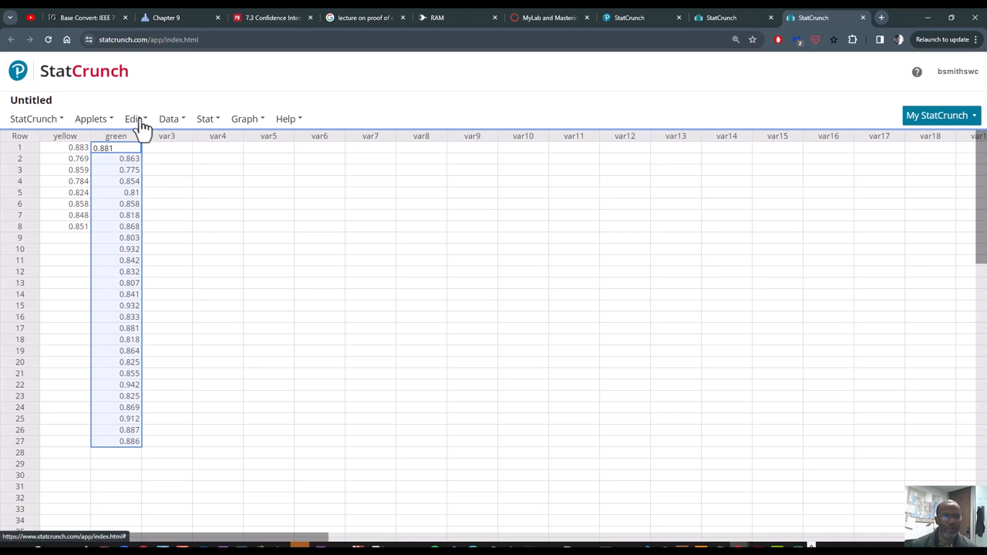
pyautogui.click(133, 117)
pyautogui.write('gr')
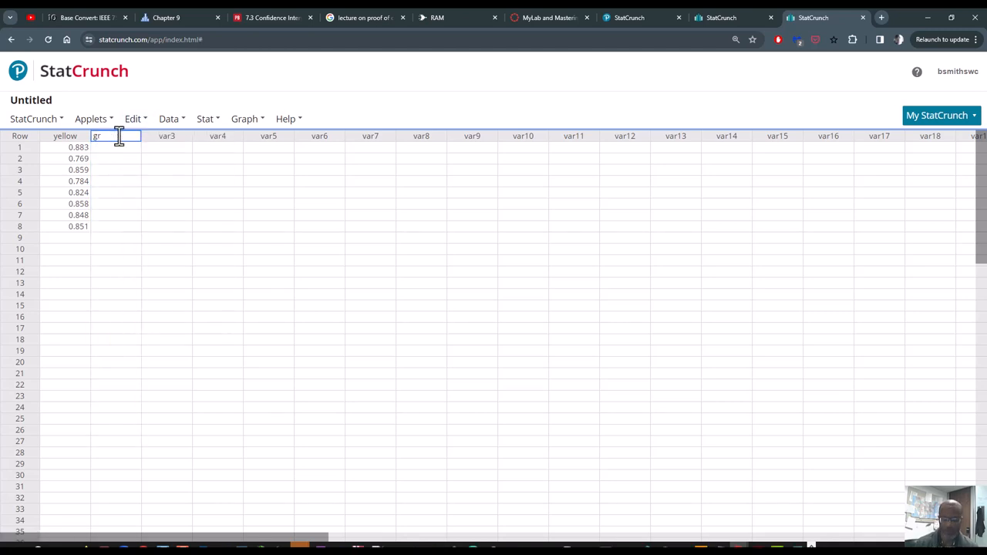
pyautogui.write('blue')
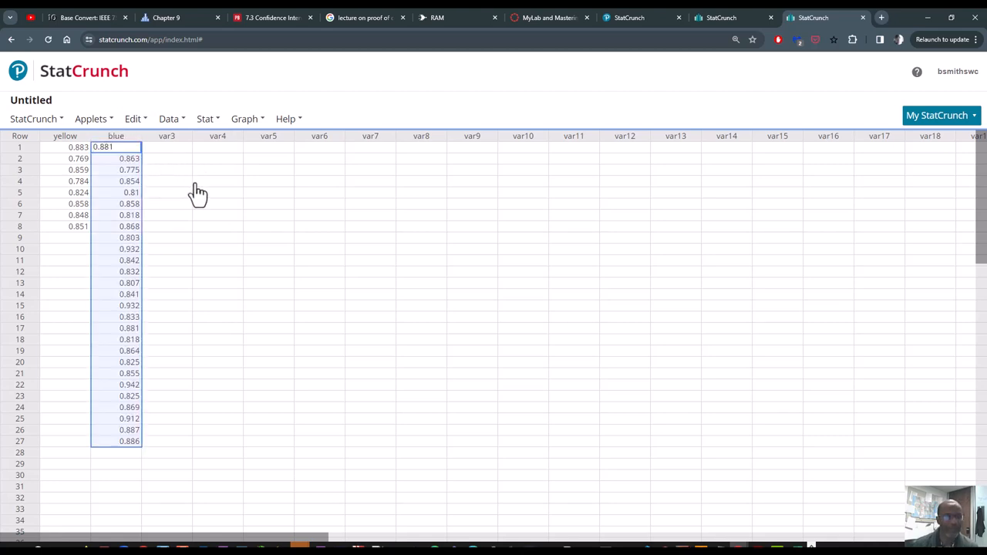
pyautogui.click(218, 180)
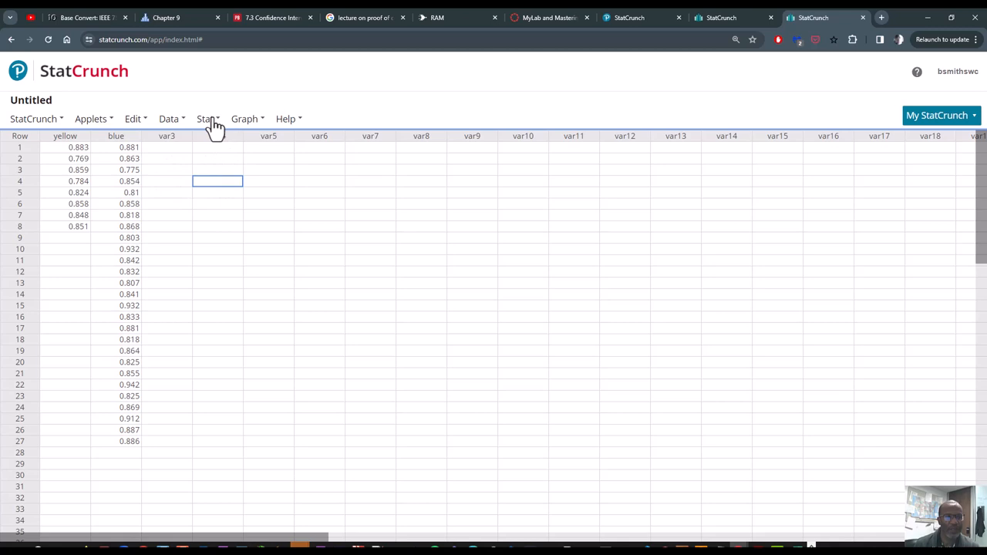
# Bring up the Two Sample T (With Data) setup from the Stat procedures.
pyautogui.click(205, 118)
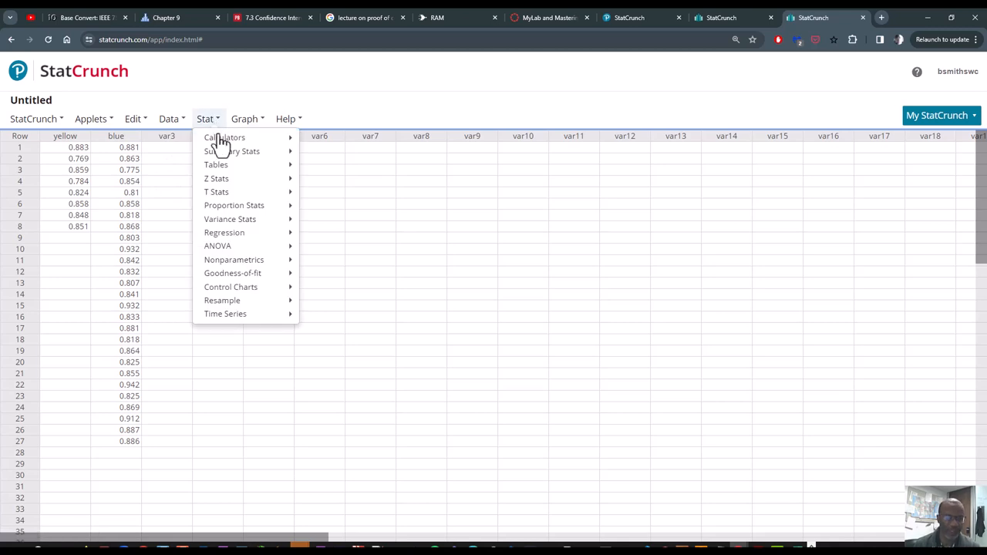
pyautogui.moveTo(232, 151)
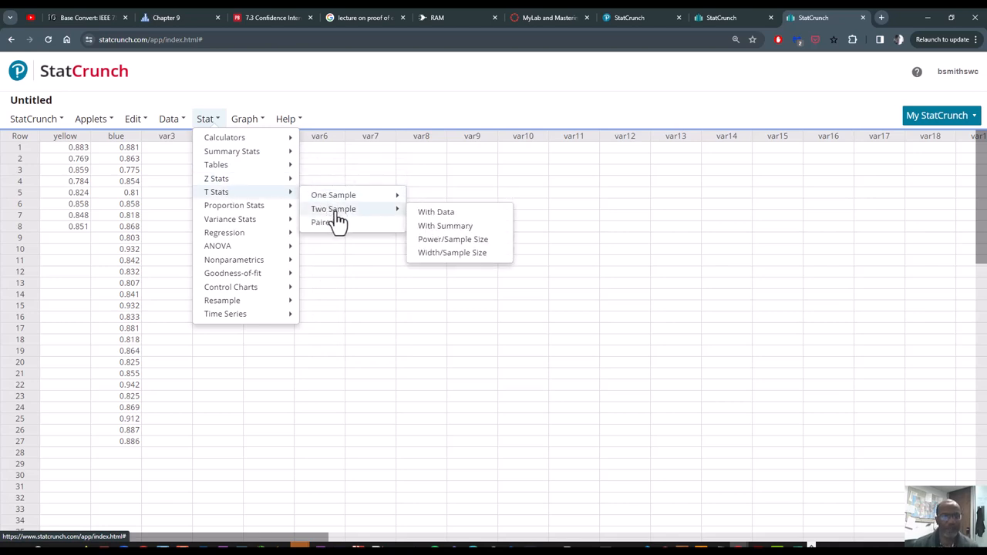
pyautogui.moveTo(435, 211)
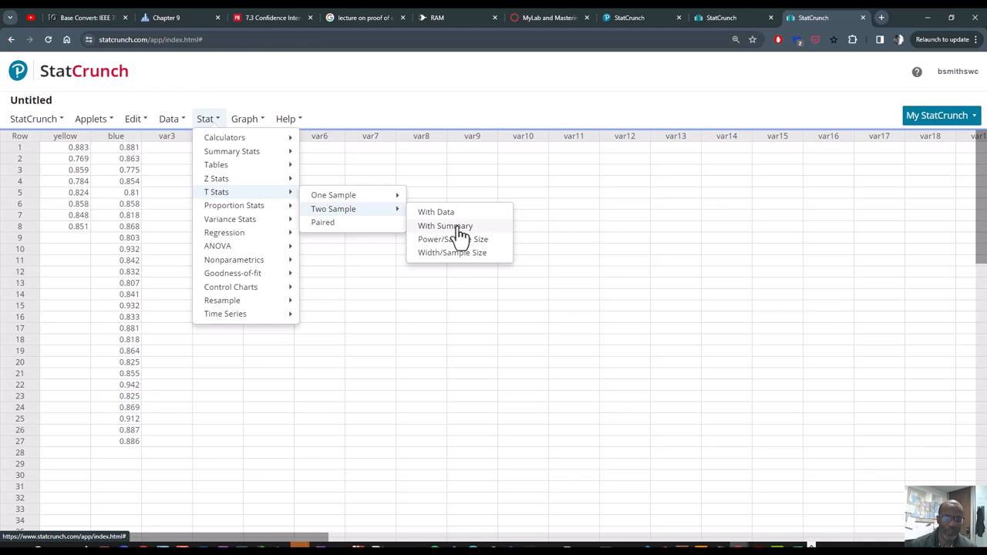
pyautogui.moveTo(455, 228)
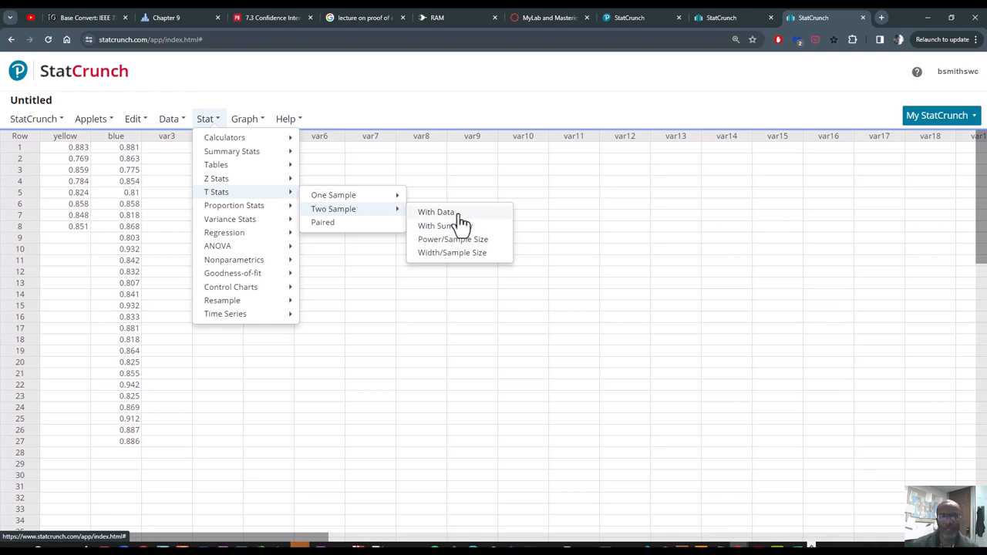
pyautogui.click(435, 211)
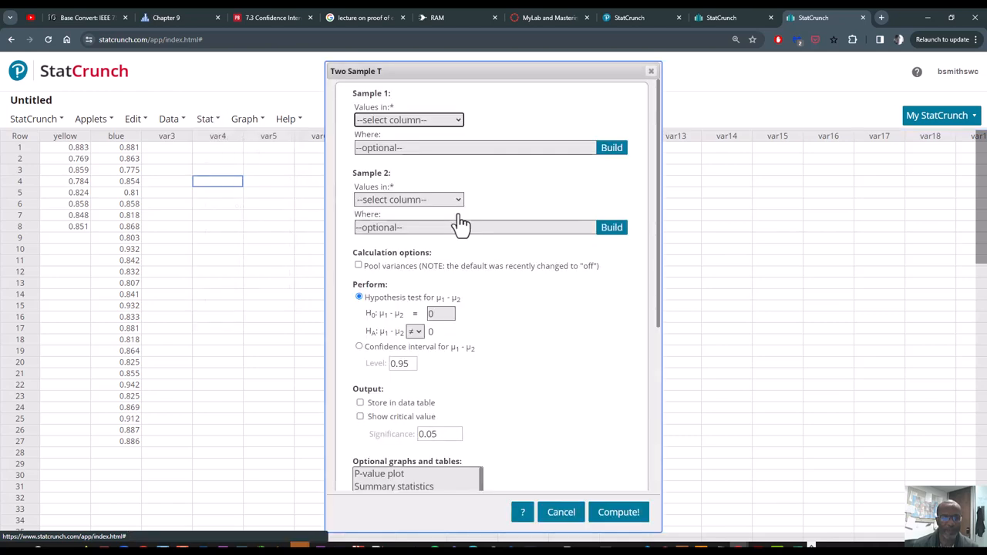
# Choose yellow as Sample 1 and blue as Sample 2 in the Two Sample T setup.
pyautogui.click(409, 121)
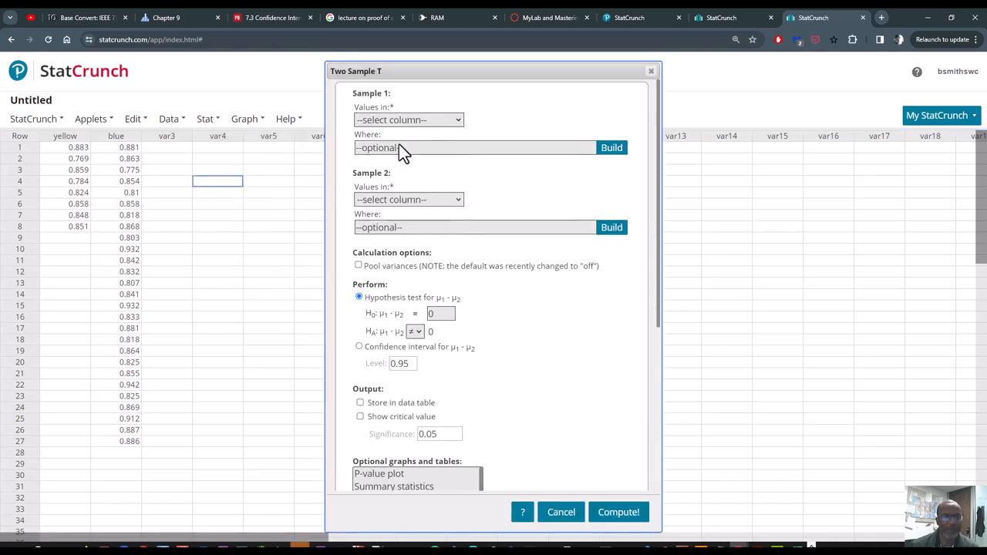
pyautogui.click(407, 199)
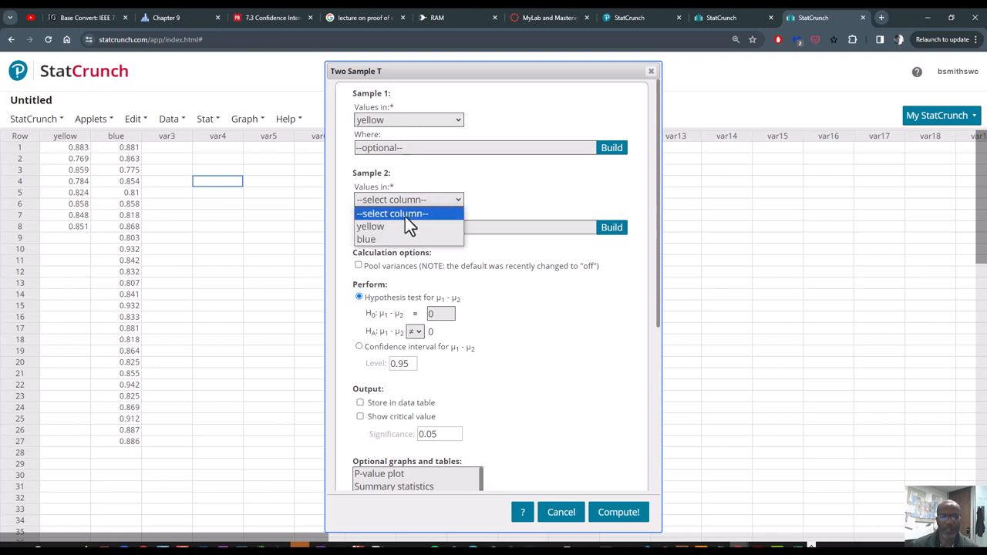
pyautogui.click(367, 239)
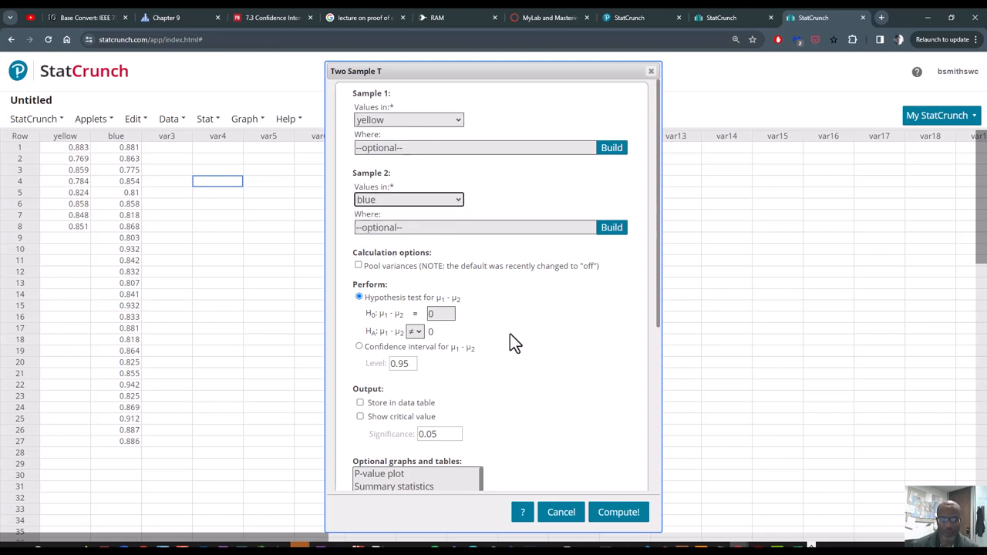
pyautogui.moveTo(385, 283)
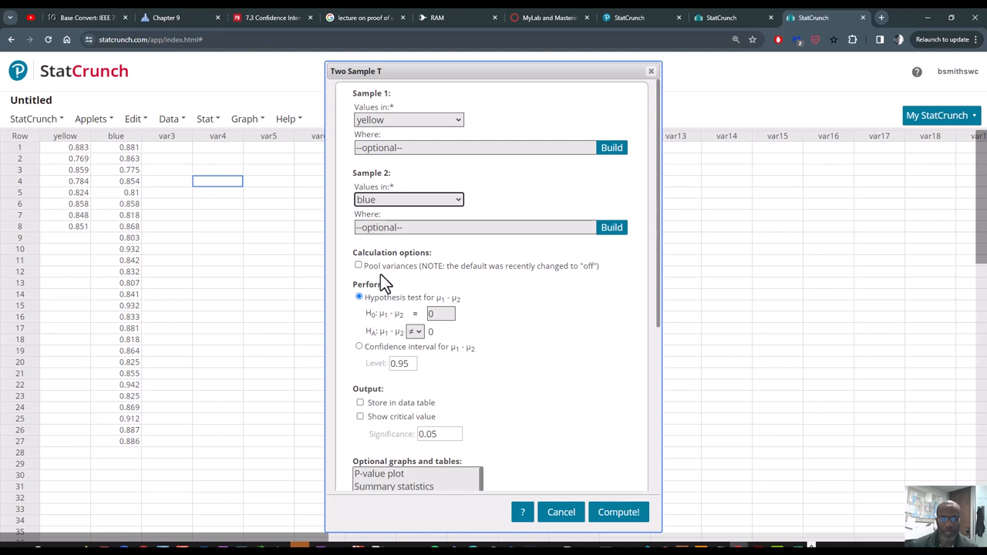
pyautogui.scroll(-3)
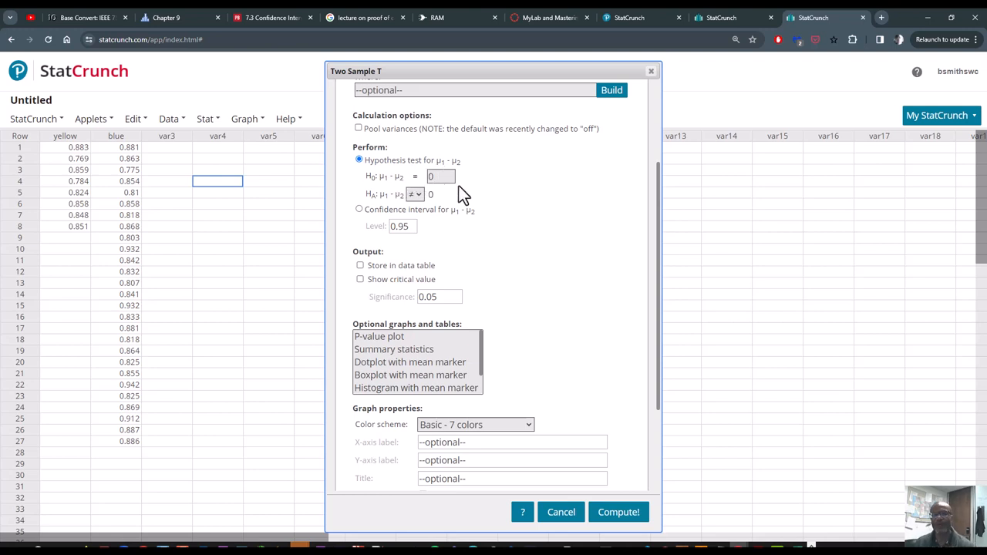
pyautogui.moveTo(393, 223)
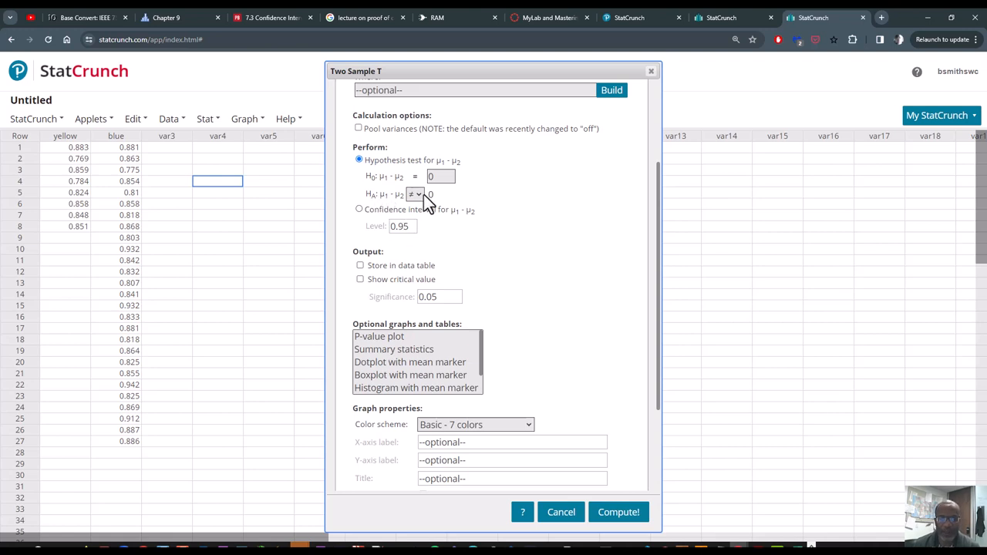
# Keep HA as ≠ 0 at 0.05 significance and include the critical value in the output.
pyautogui.click(416, 195)
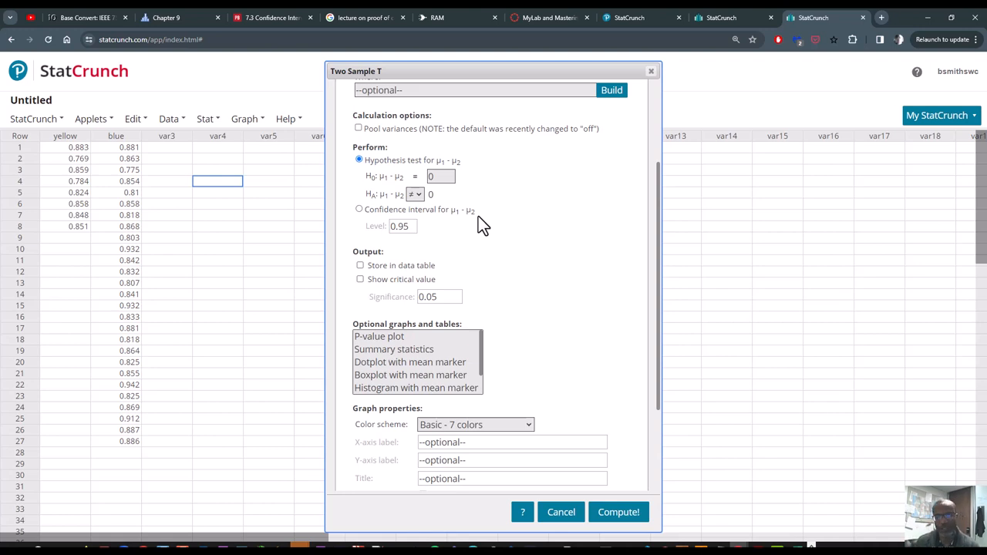
pyautogui.moveTo(552, 277)
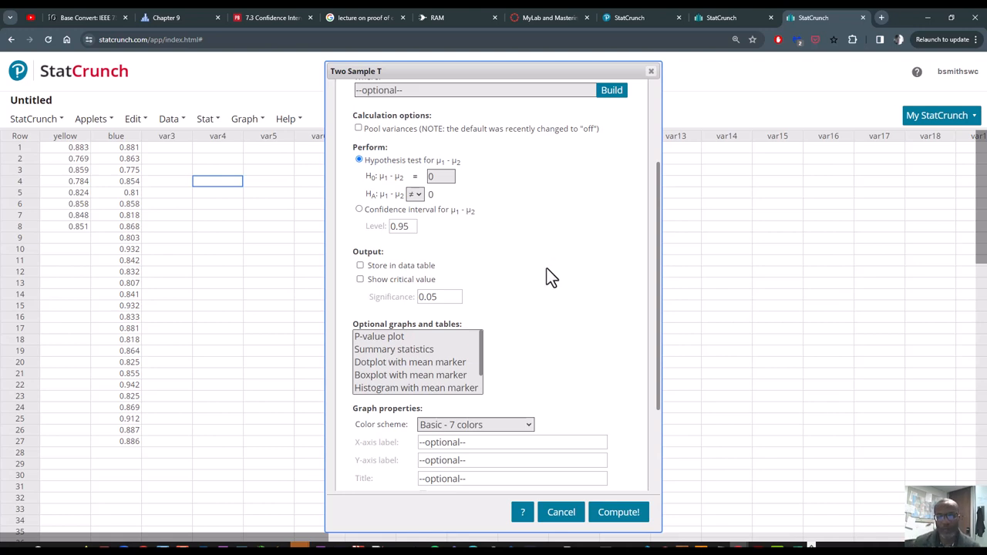
pyautogui.moveTo(416, 300)
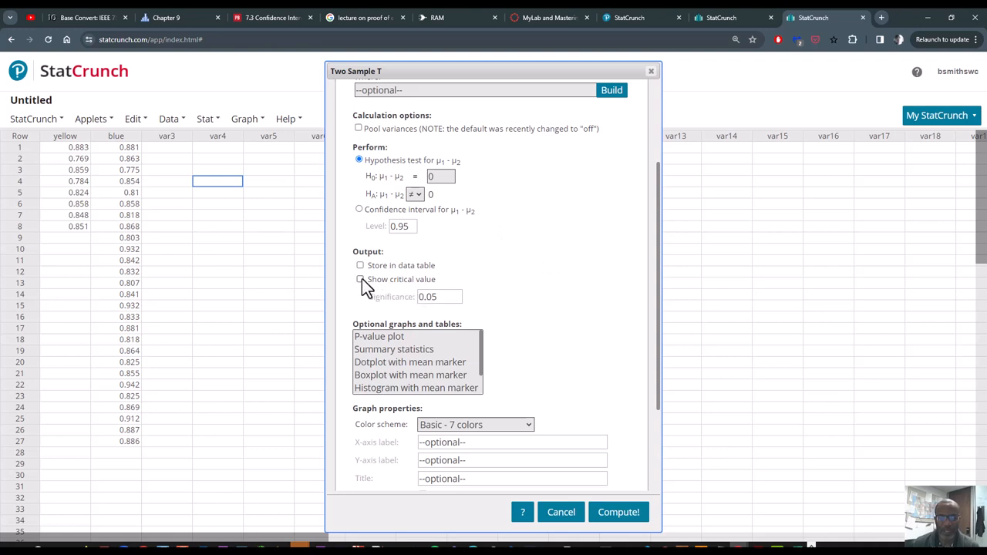
pyautogui.click(361, 280)
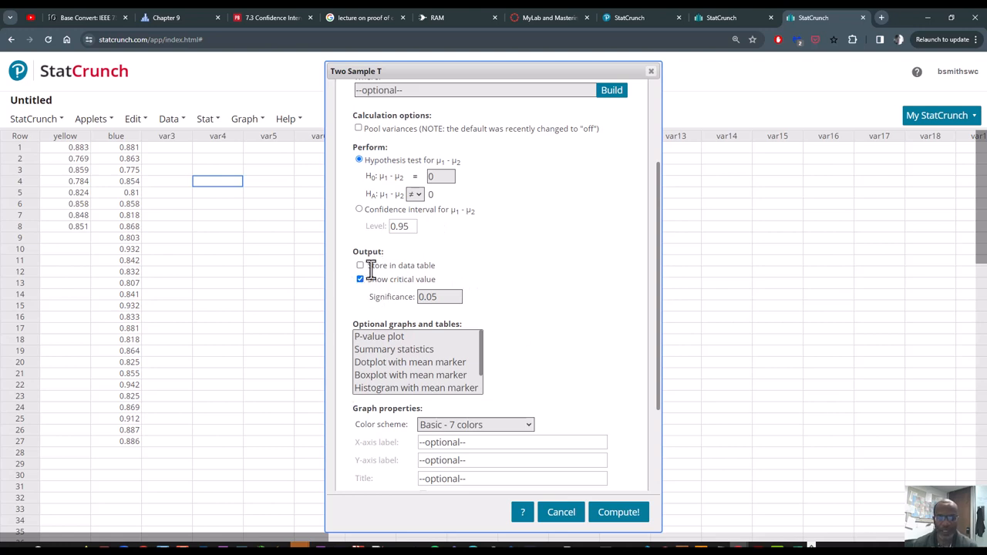
pyautogui.moveTo(613, 409)
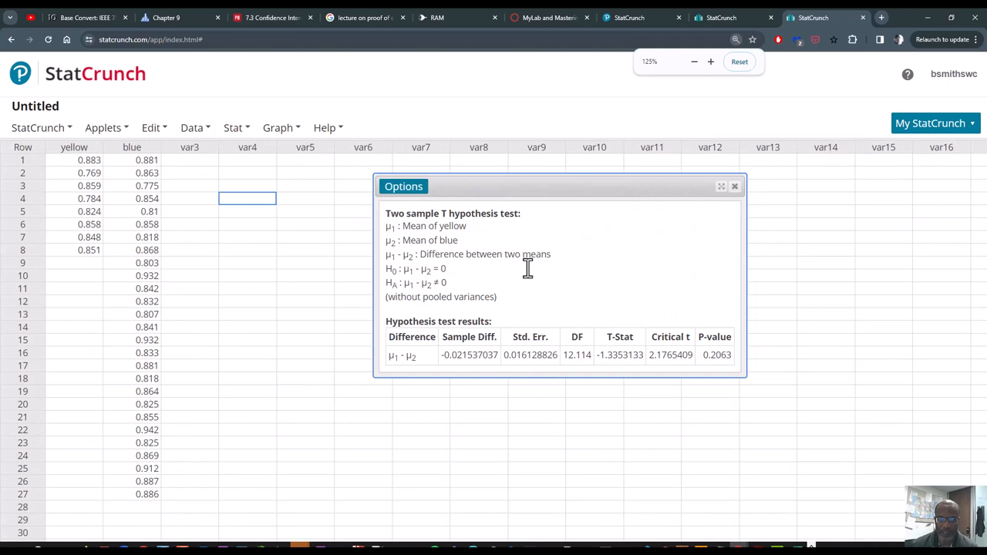
pyautogui.click(710, 62)
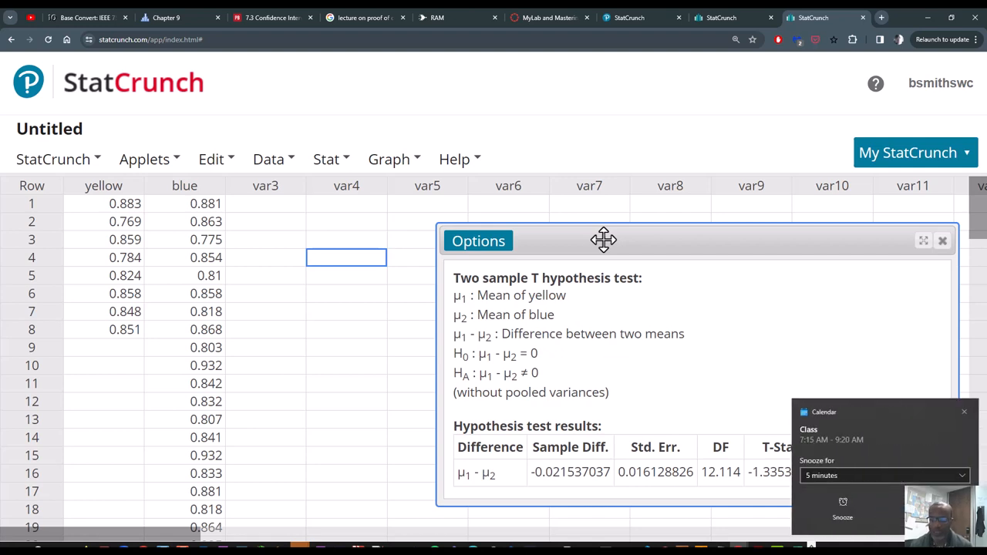
pyautogui.click(963, 410)
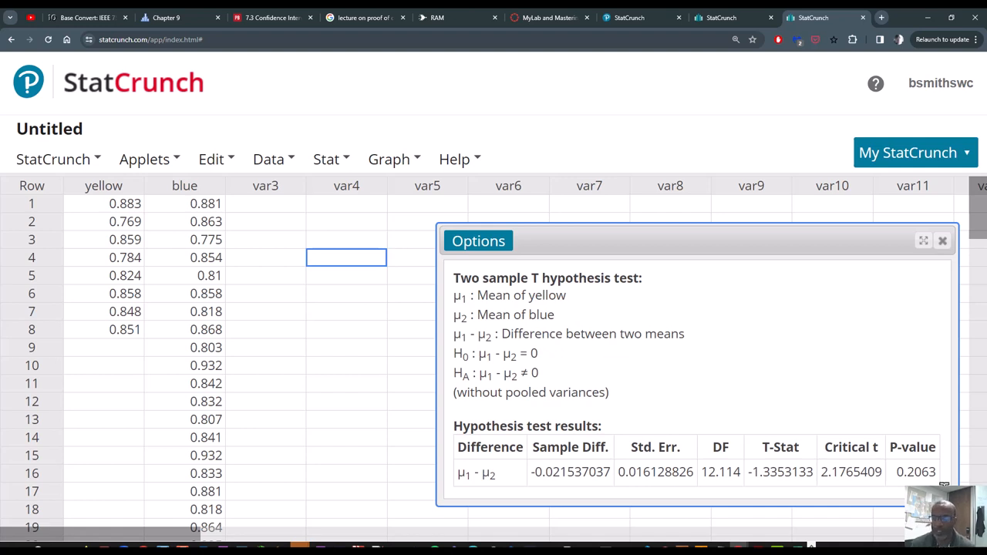
pyautogui.moveTo(717, 305)
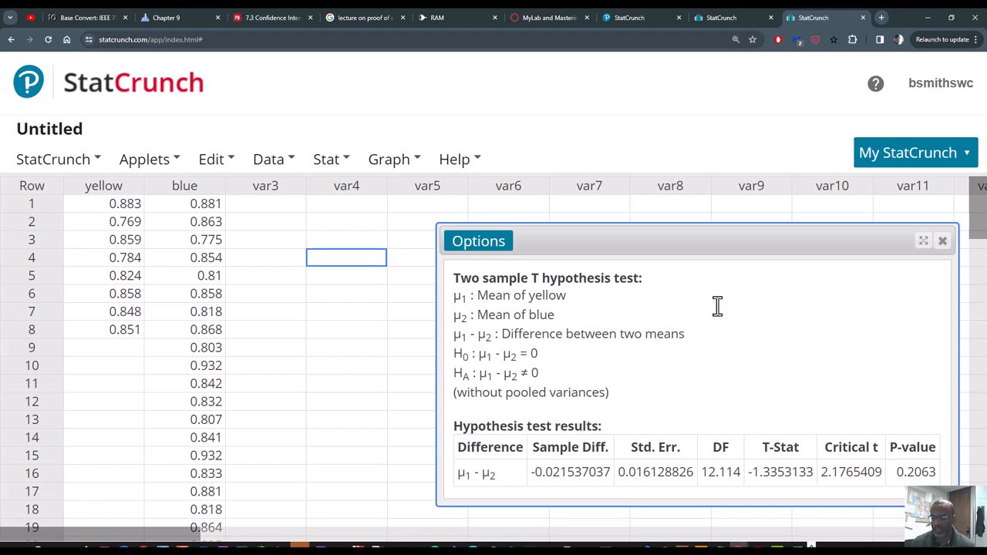
pyautogui.moveTo(906, 296)
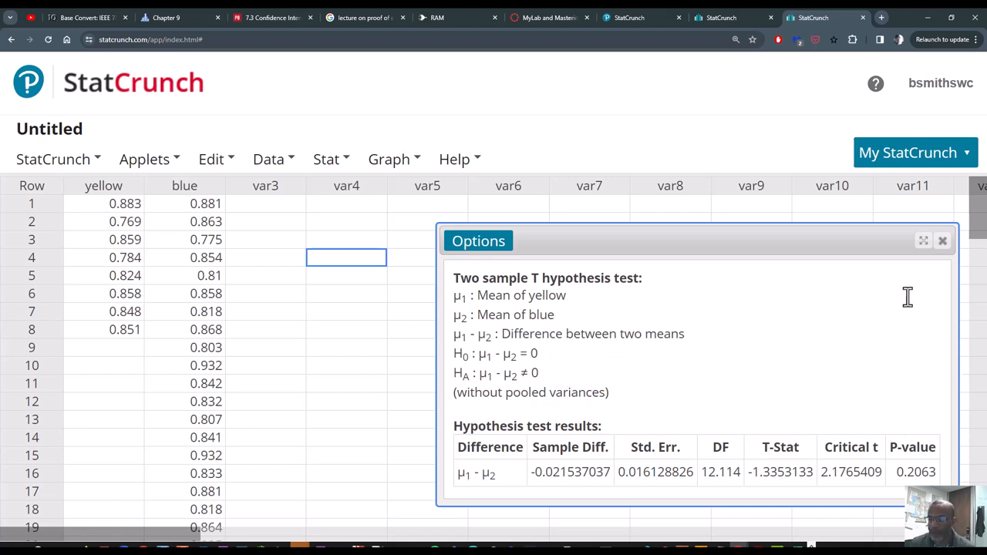
pyautogui.moveTo(940, 241)
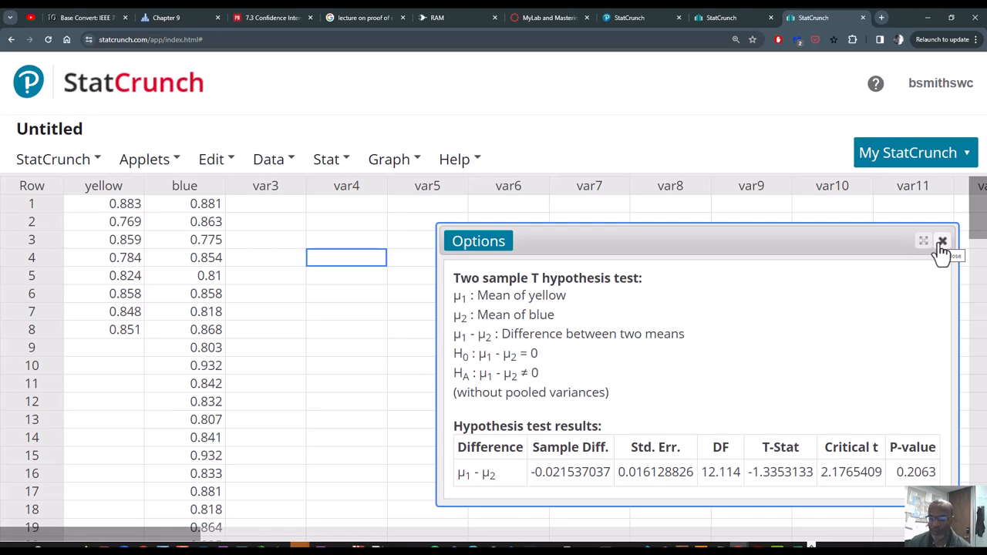
pyautogui.moveTo(887, 173)
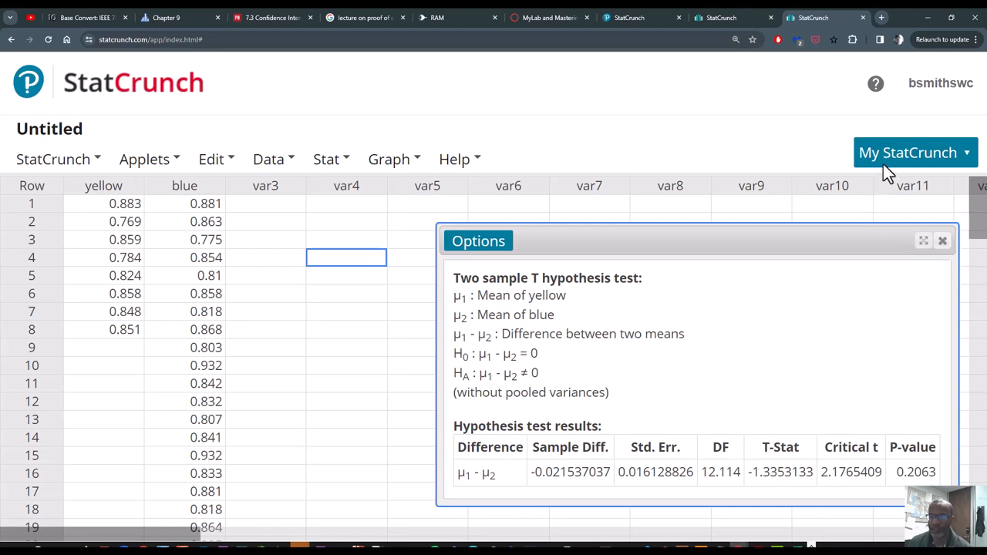